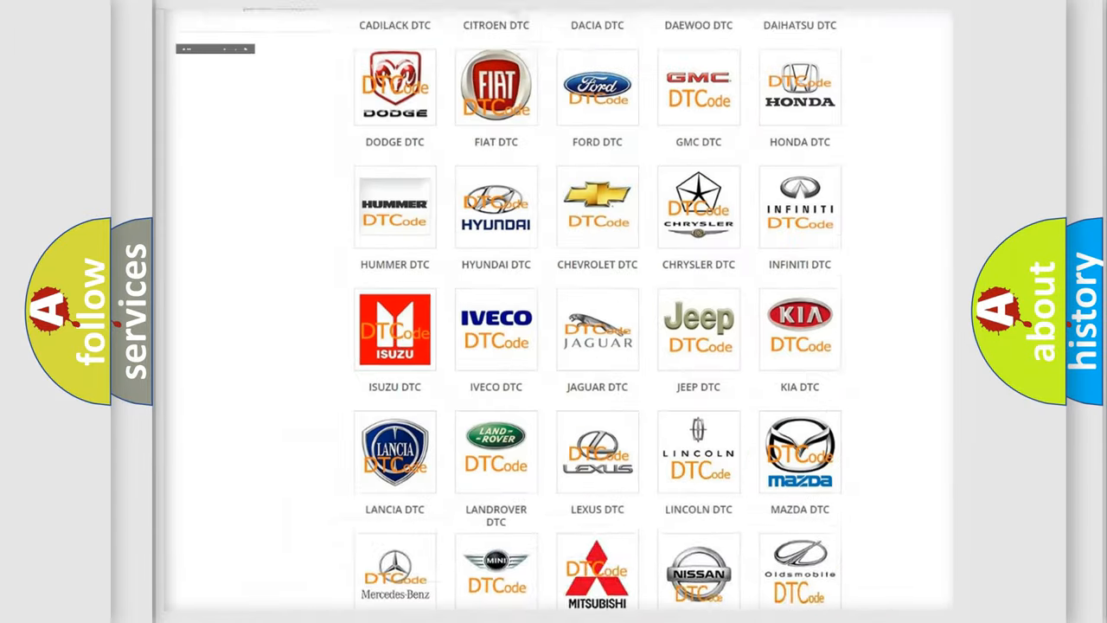
# Open the Dodge DTC page and browse its code list, such as B000111 and B1B00.
pyautogui.scroll(3)
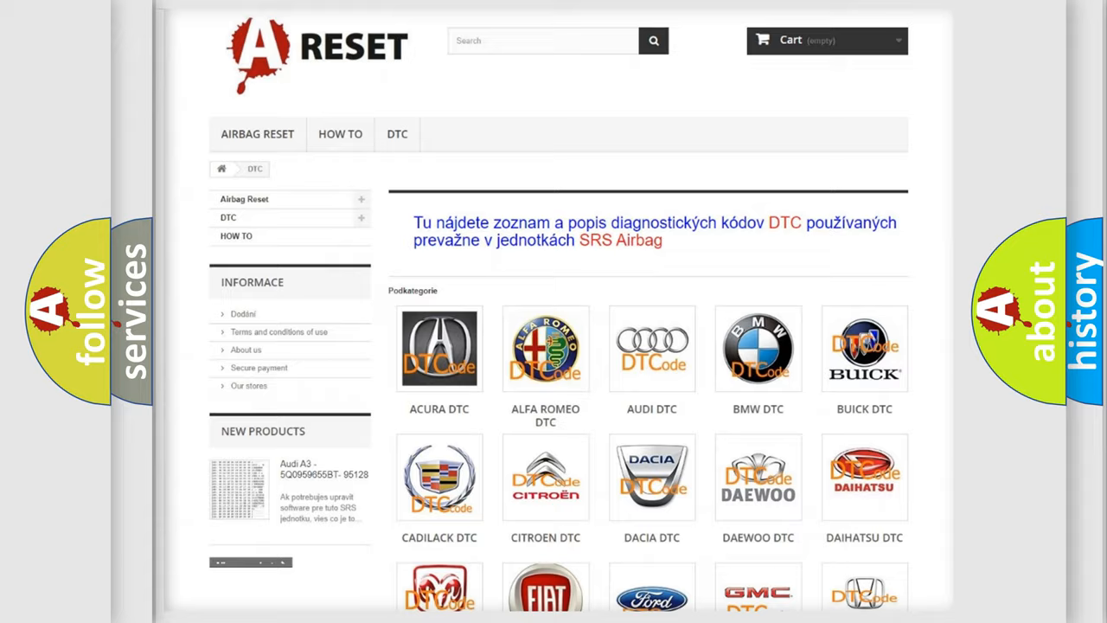
pyautogui.scroll(-3)
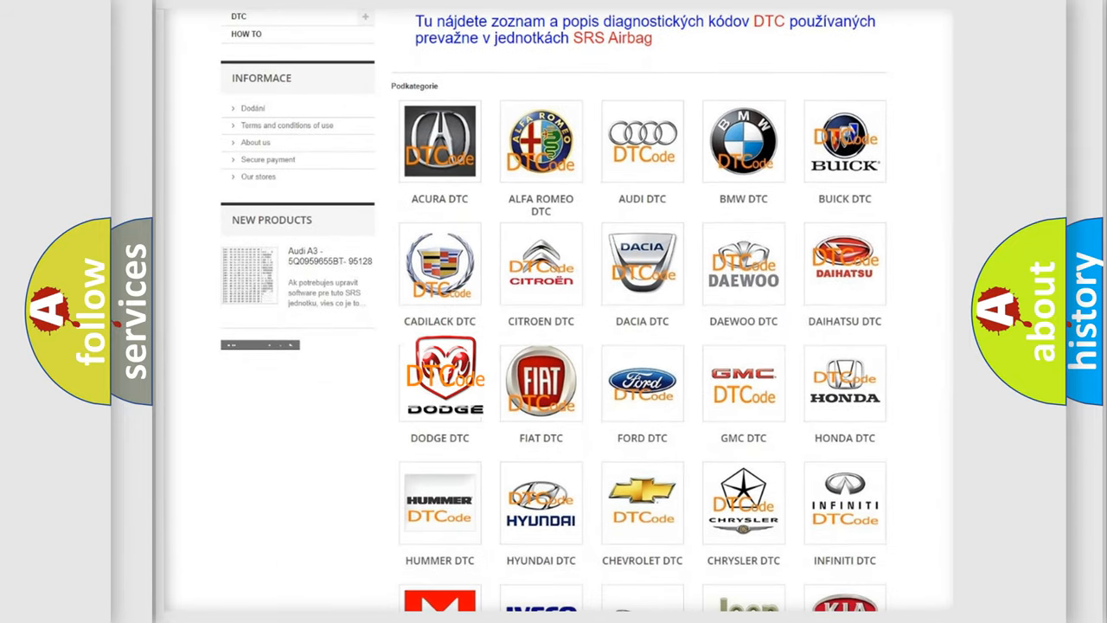
pyautogui.click(440, 381)
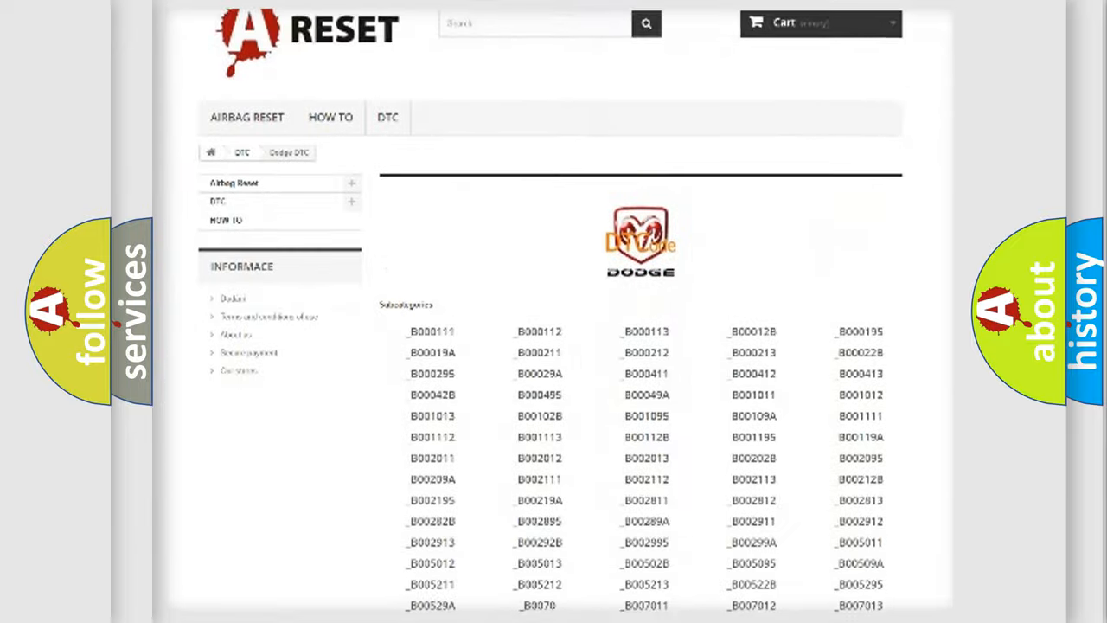
pyautogui.scroll(-3)
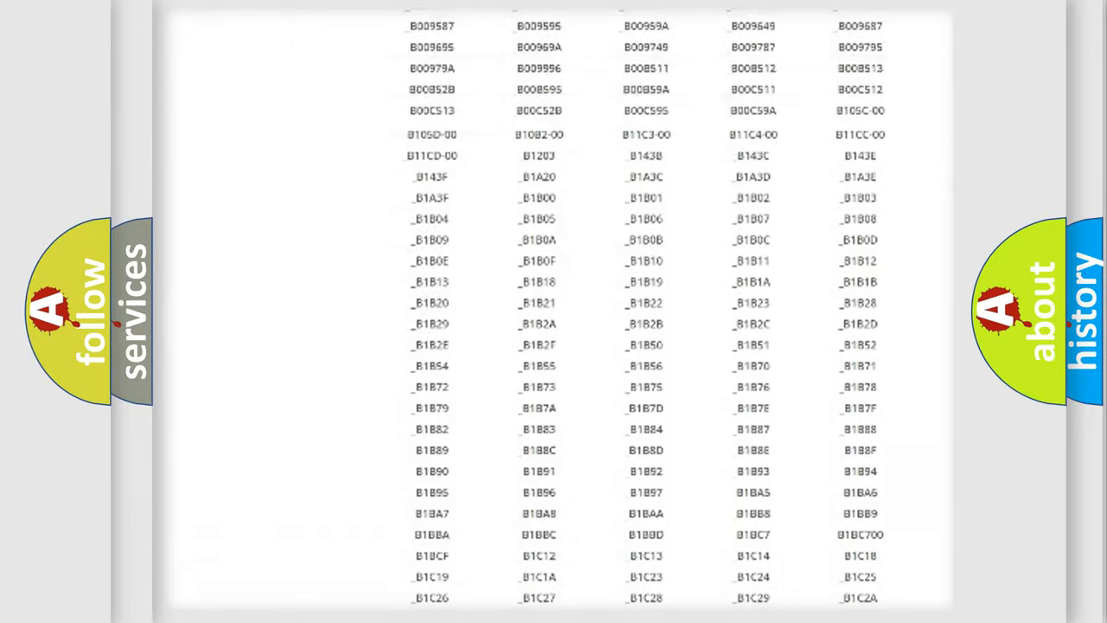
pyautogui.scroll(3)
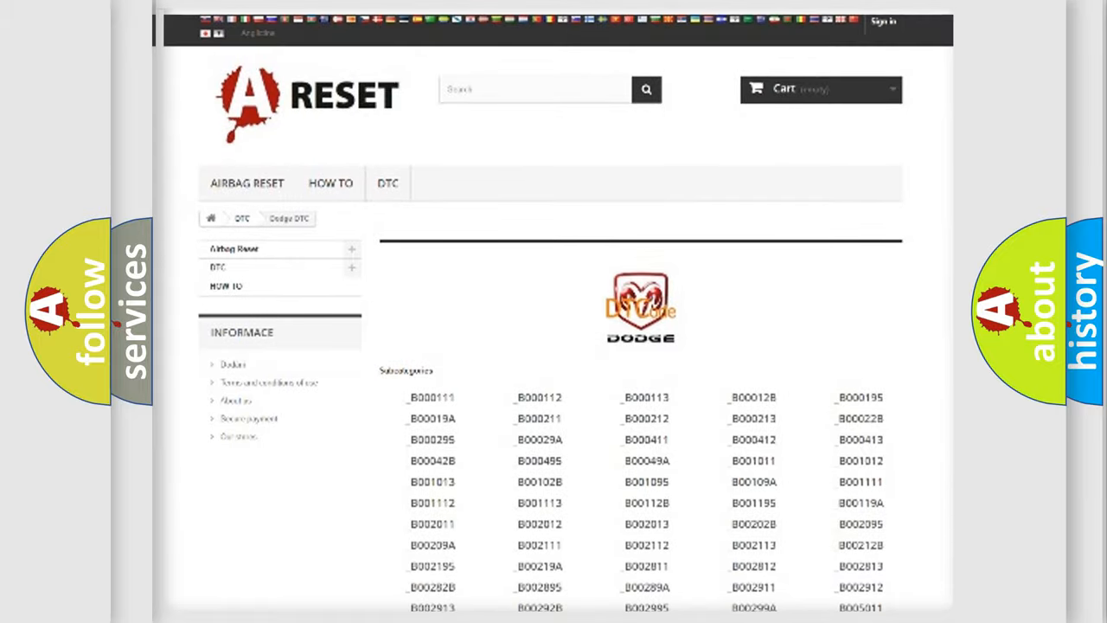